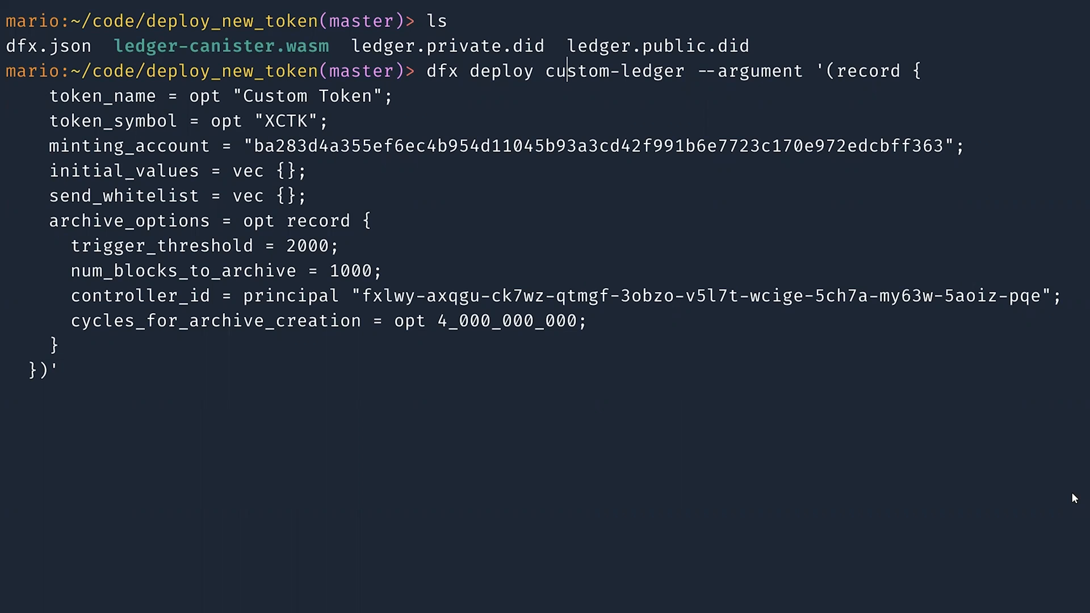
mouse_move(1056, 527)
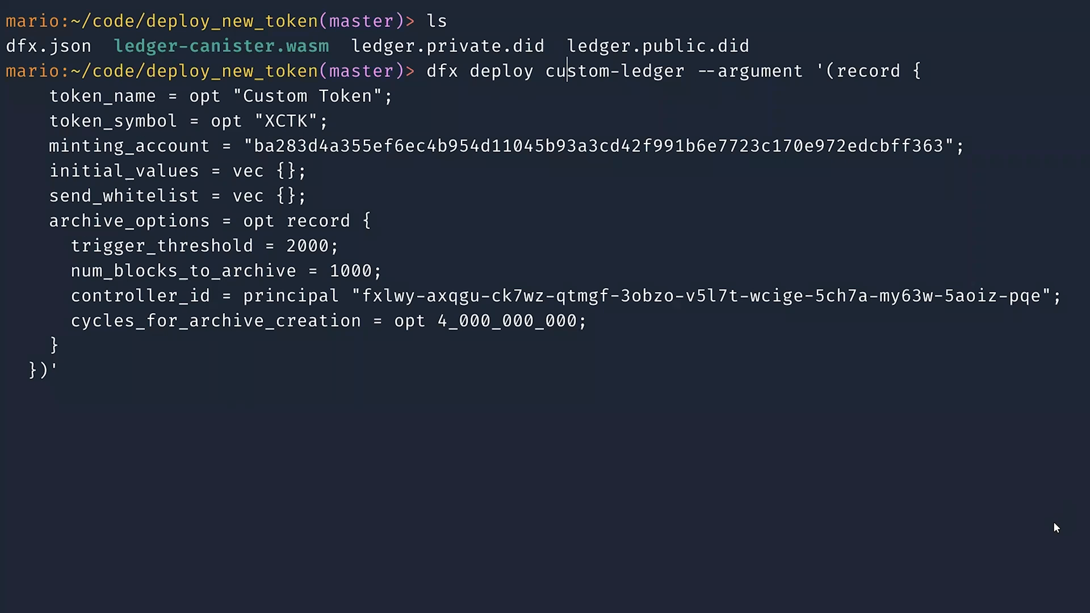
Deploy the custom-ledger canister locally with the Custom Token argument and clear the output
key(Return)
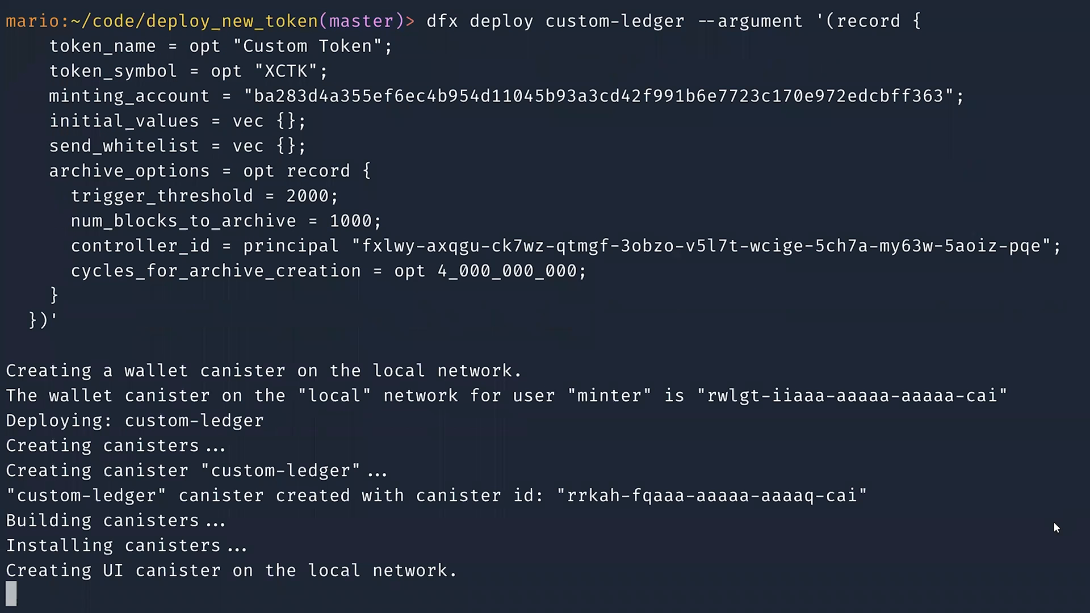
scroll(down, 3)
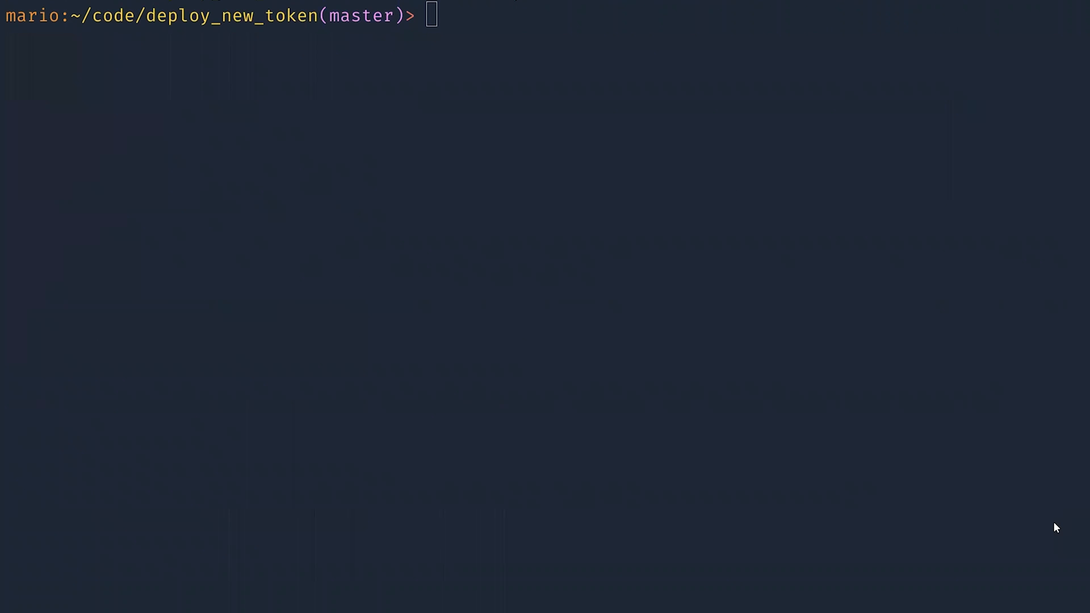
Query the symbol of ledger canister rrkah-fqaaa-aaaaa-aaaaq-cai and recall the account_balance command
text(dfx canister call rrkah-fqaaa-aaaaa-aaaaq-cai symbol)
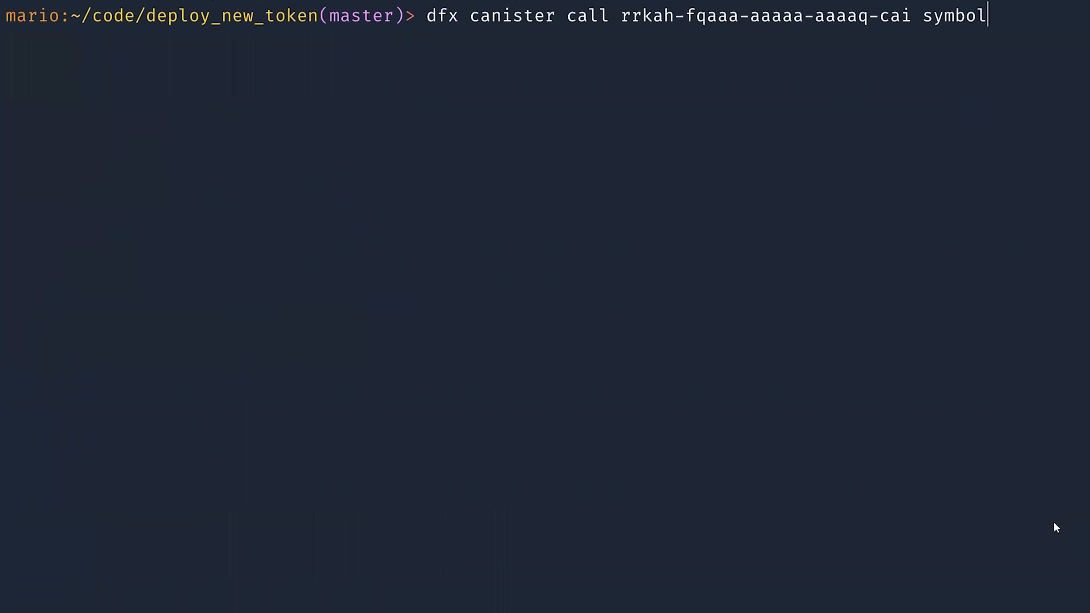
key(Return)
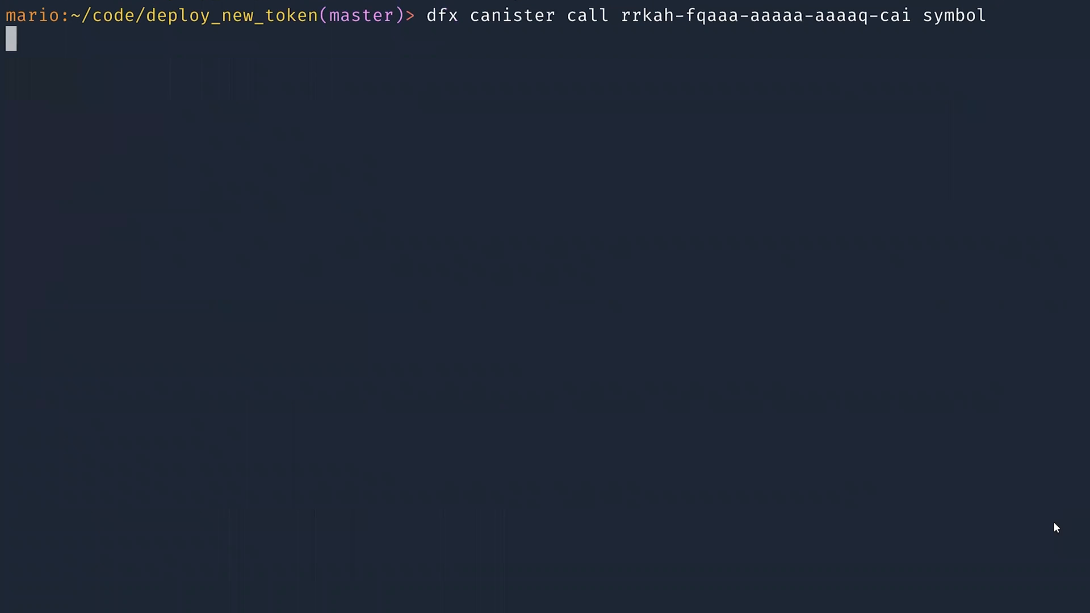
key(Return)
text(account_b)
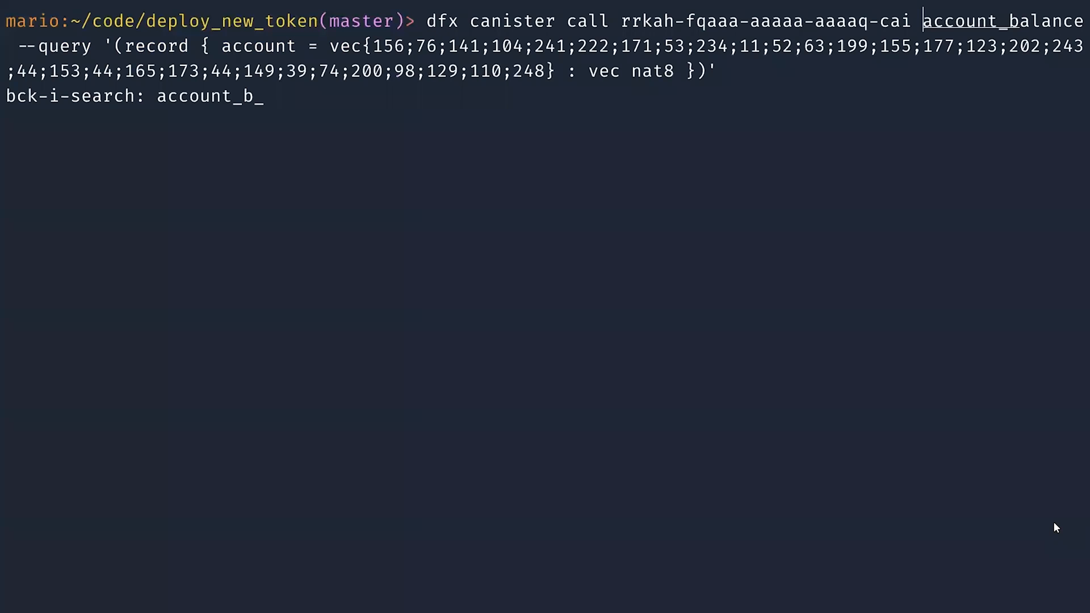
Query the account balance, then mint one token via a 100_000_000 e8s transfer
text(a)
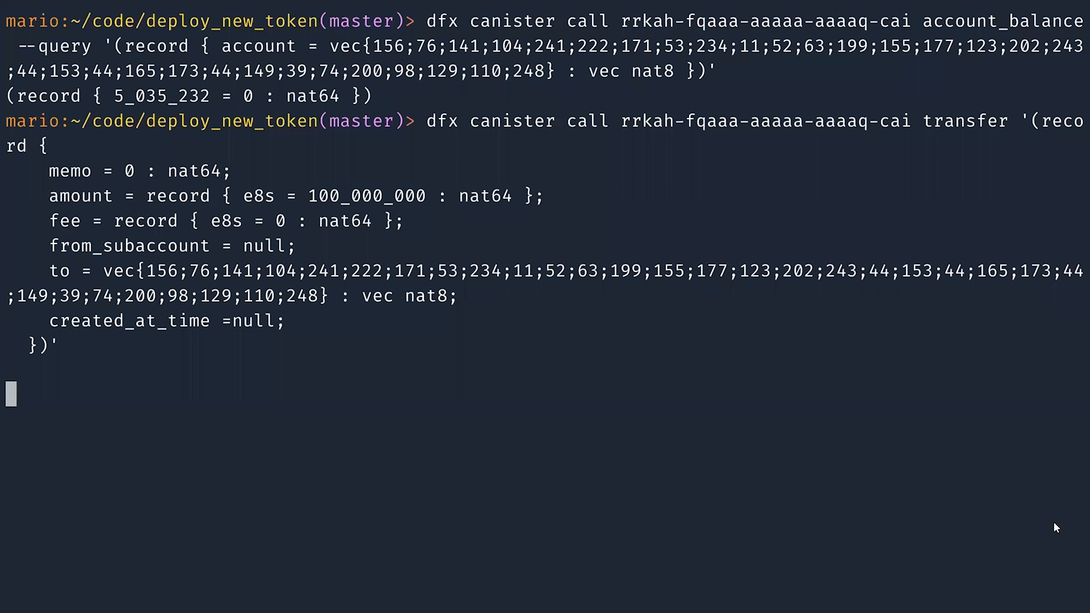
key(Return)
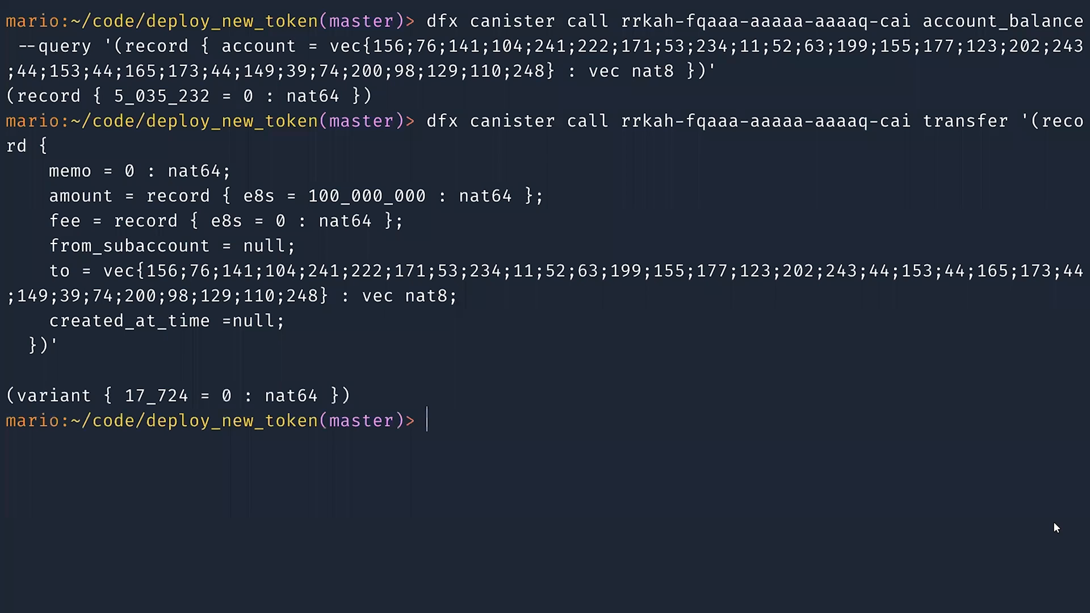